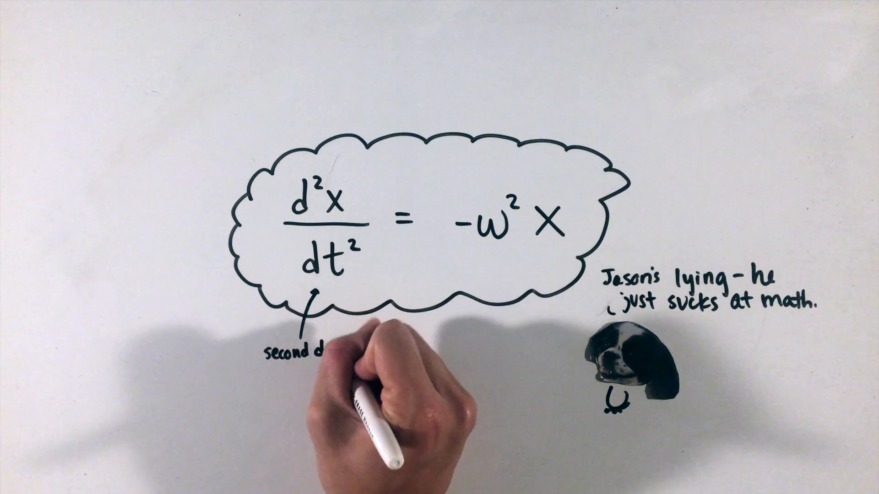
{"action": "type", "text": "angular frequency"}
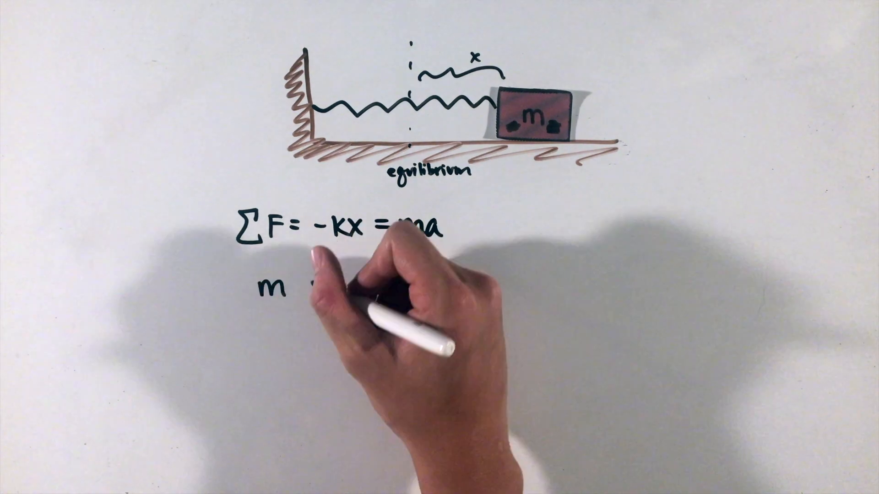
{"action": "type", "text": "(d²x/dt²) = -kx"}
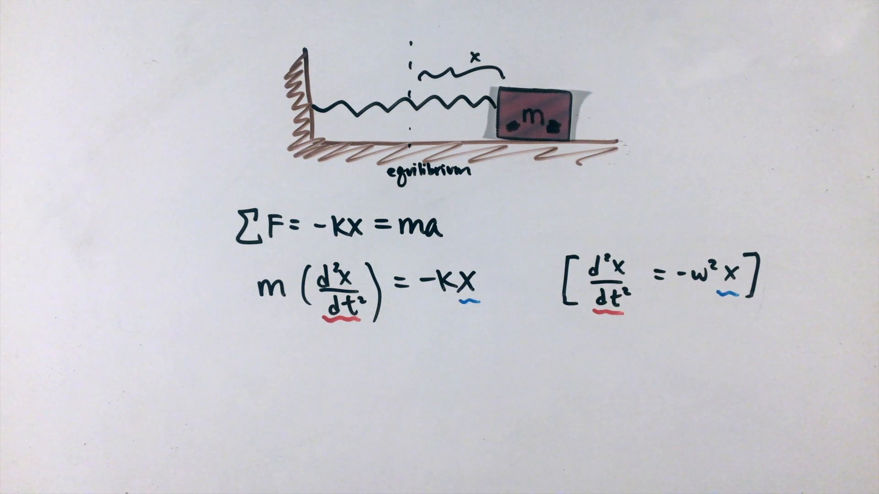
{"action": "type", "text": "d²x/dt² = -(k/m)x"}
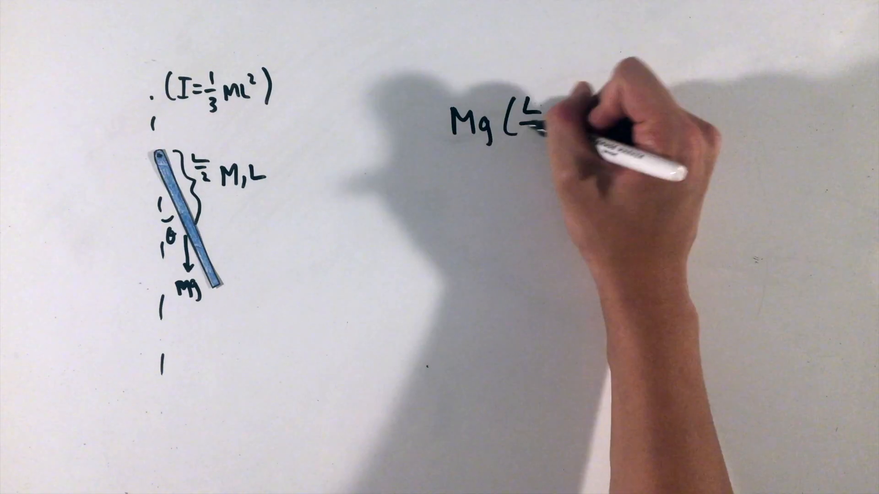
{"action": "type", "text": "sinθ)"}
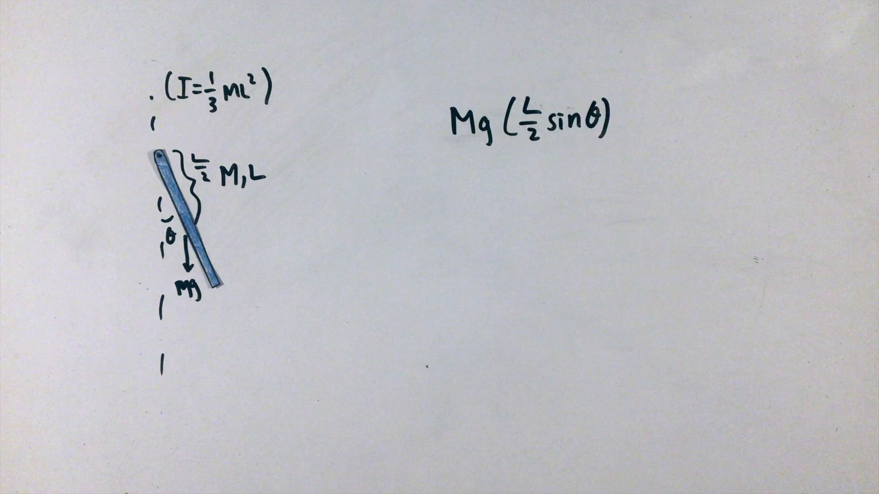
{"action": "type", "text": "Iα ="}
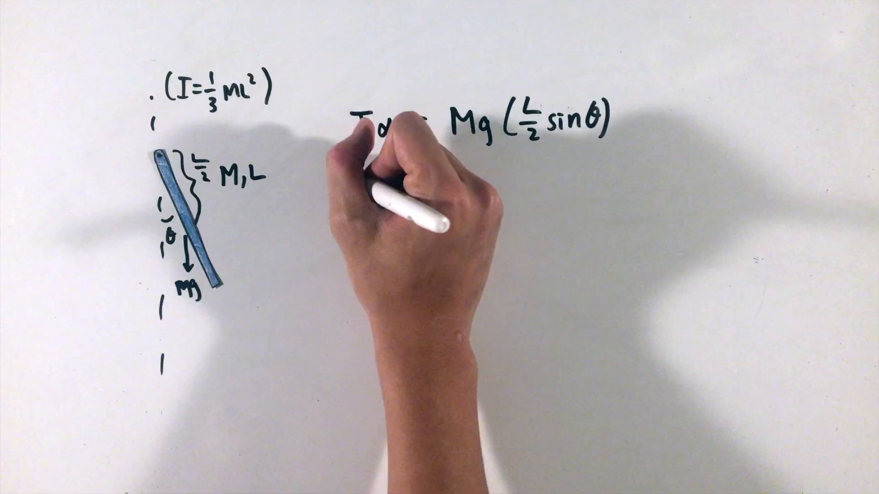
{"action": "type", "text": "I d²θ/dt² = MgL/2"}
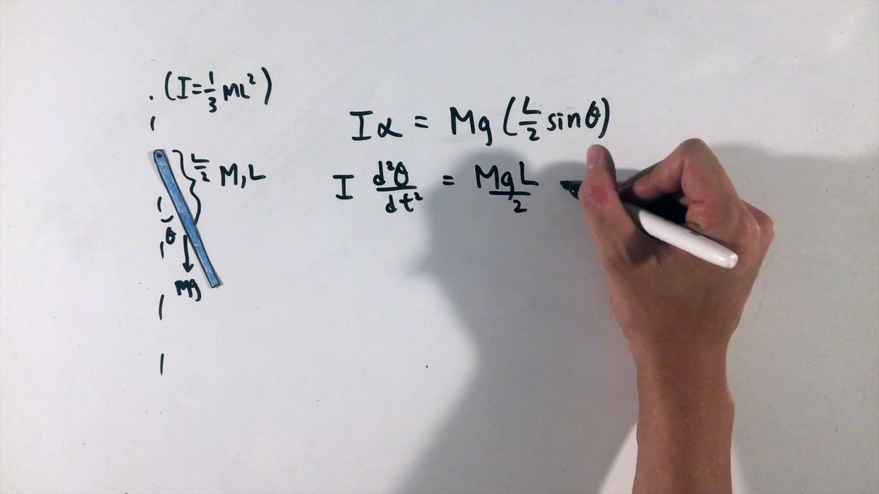
{"action": "type", "text": "sinθ"}
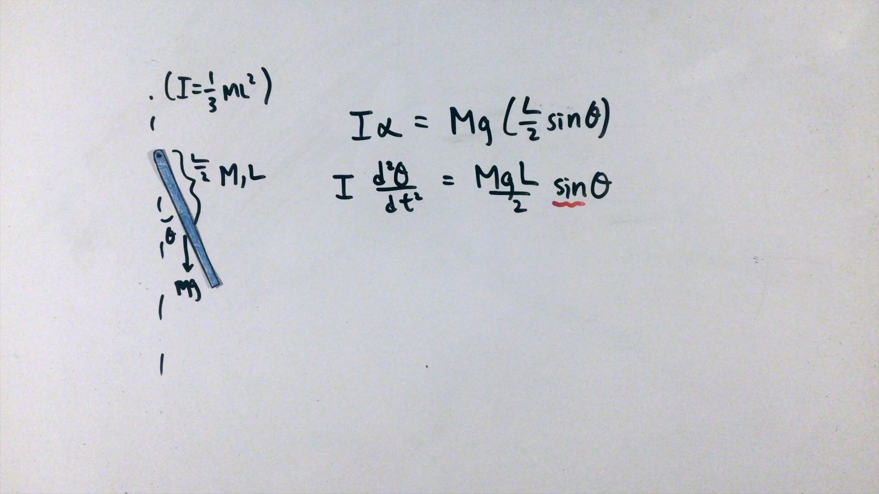
{"action": "type", "text": "for small angles: sinθ≈"}
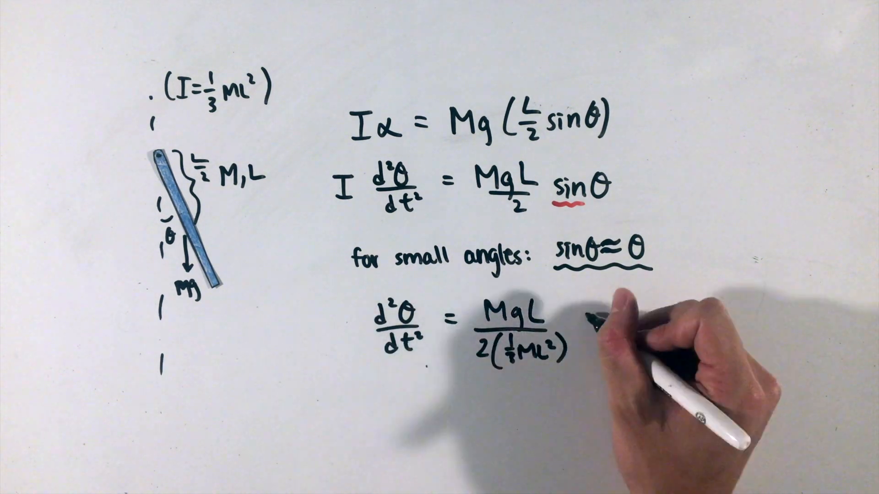
{"action": "type", "text": "θ"}
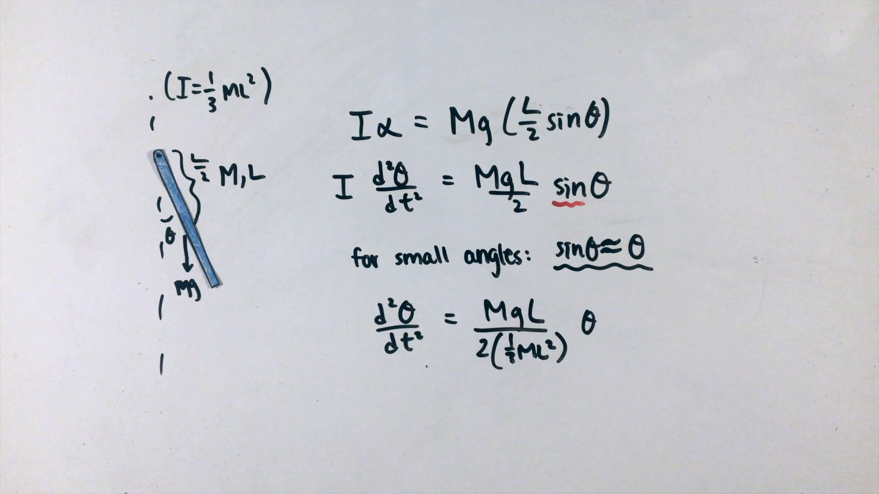